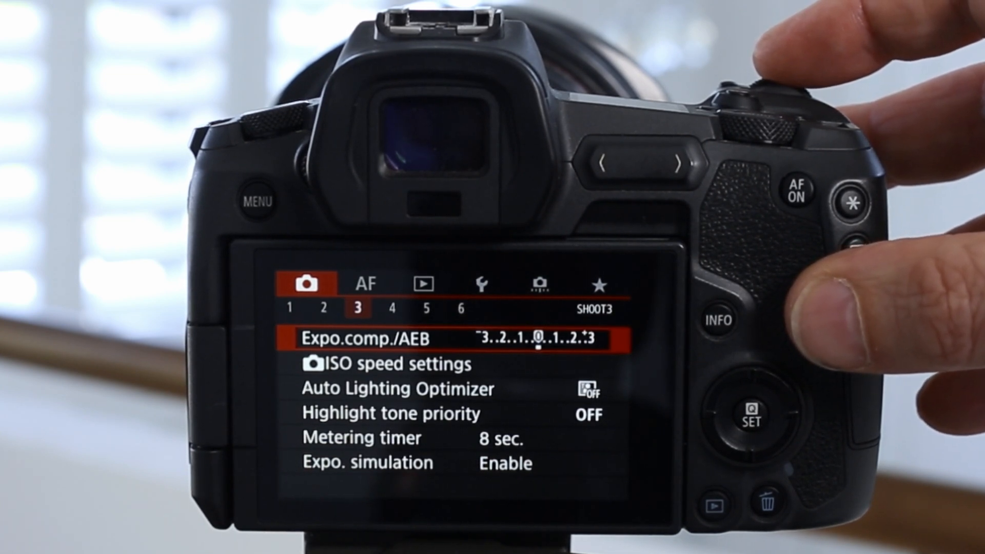
# Bring up the Expo.comp./AEB setting from the SHOOT3 menu
pyautogui.click(748, 418)
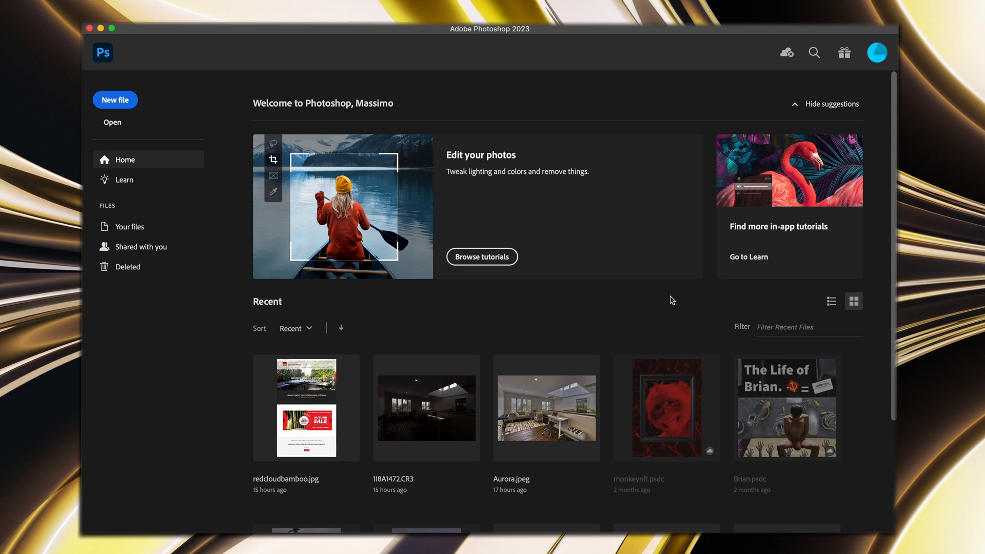
pyautogui.moveTo(676, 296)
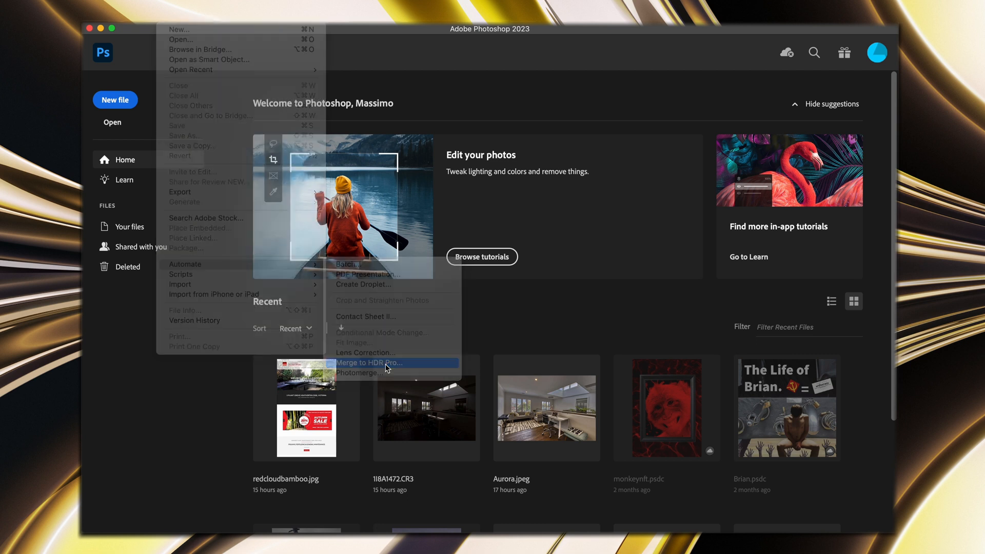
# Start Merge to HDR Pro and browse into the studio folder of bracketed CR3 shots
pyautogui.click(364, 363)
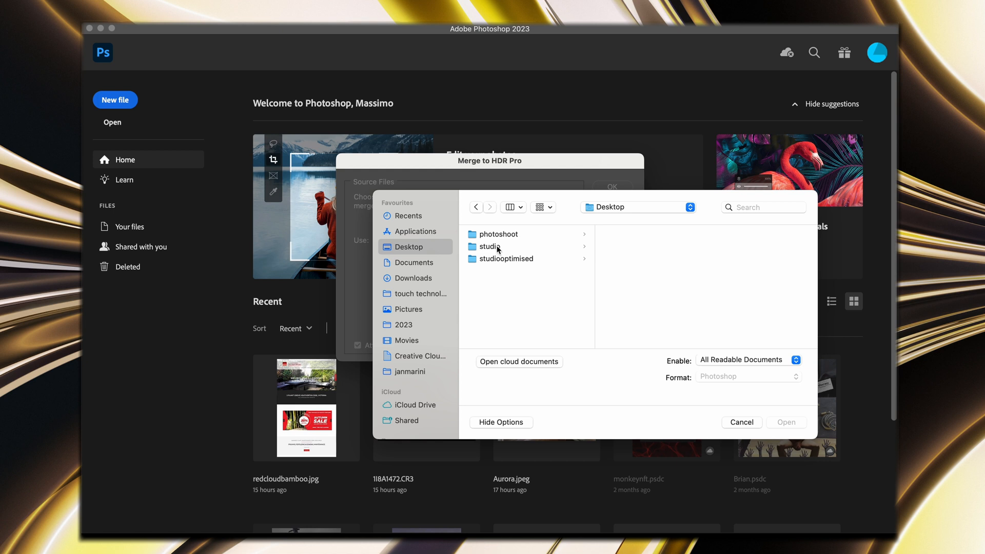
pyautogui.click(490, 245)
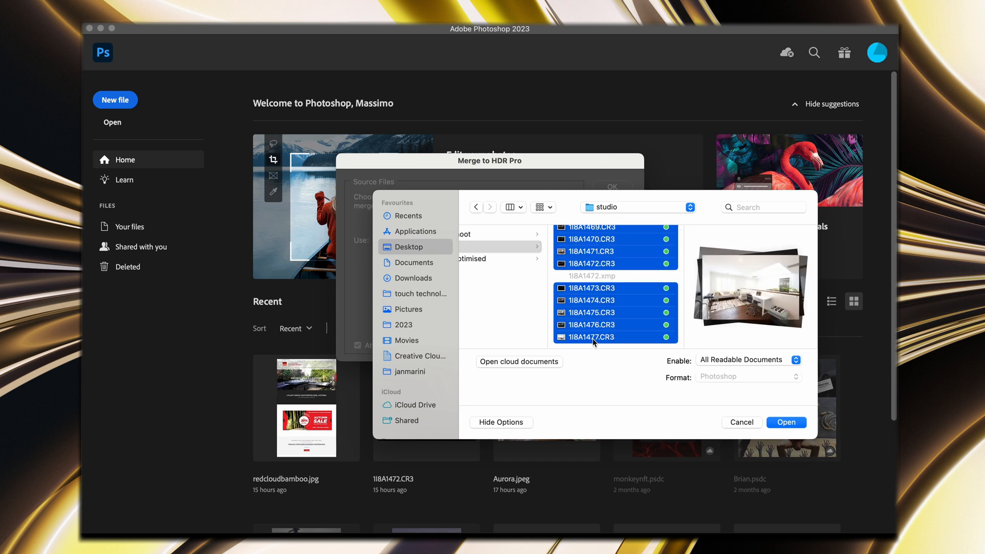
pyautogui.moveTo(786, 421)
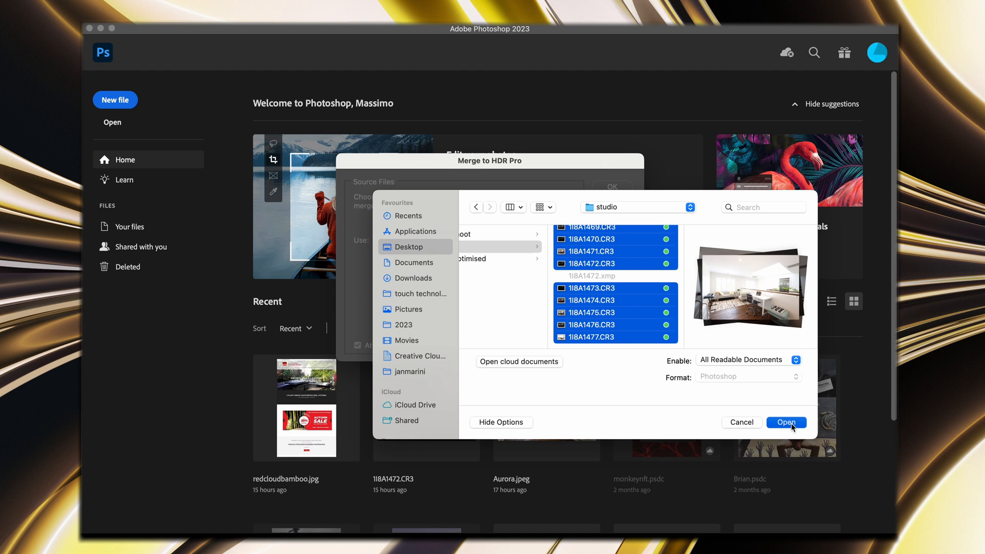
# Add the CR3 exposures as source files, leaving automatic alignment enabled
pyautogui.click(785, 422)
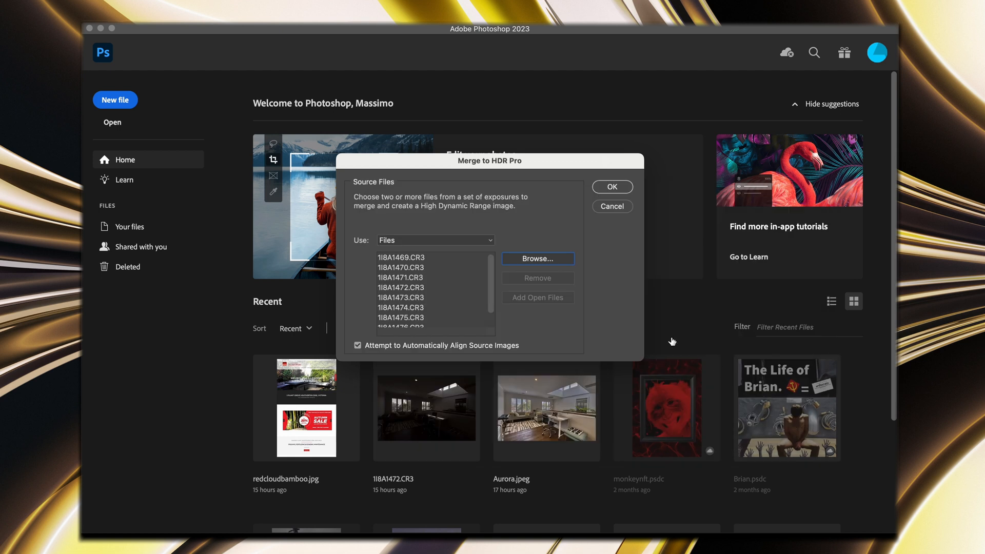
pyautogui.click(357, 345)
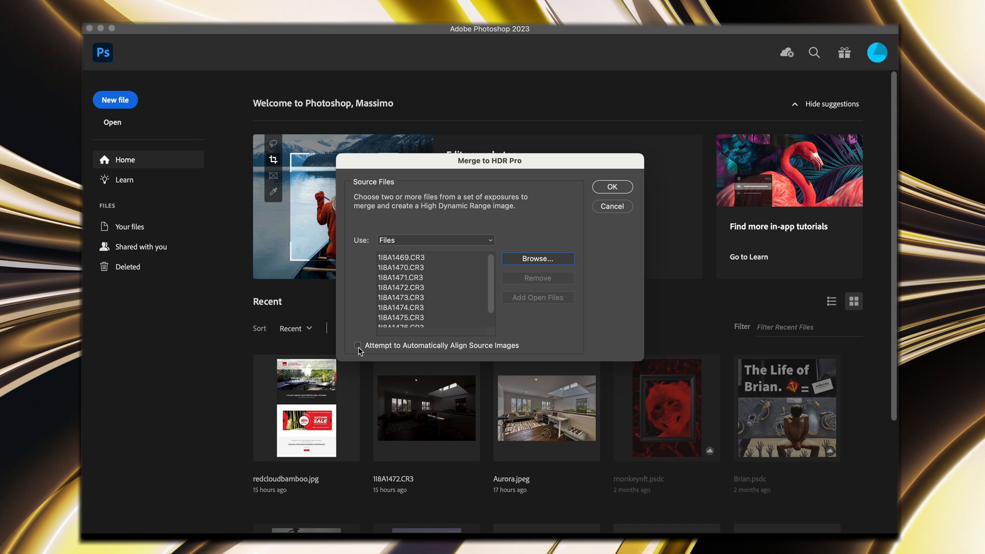
pyautogui.click(357, 345)
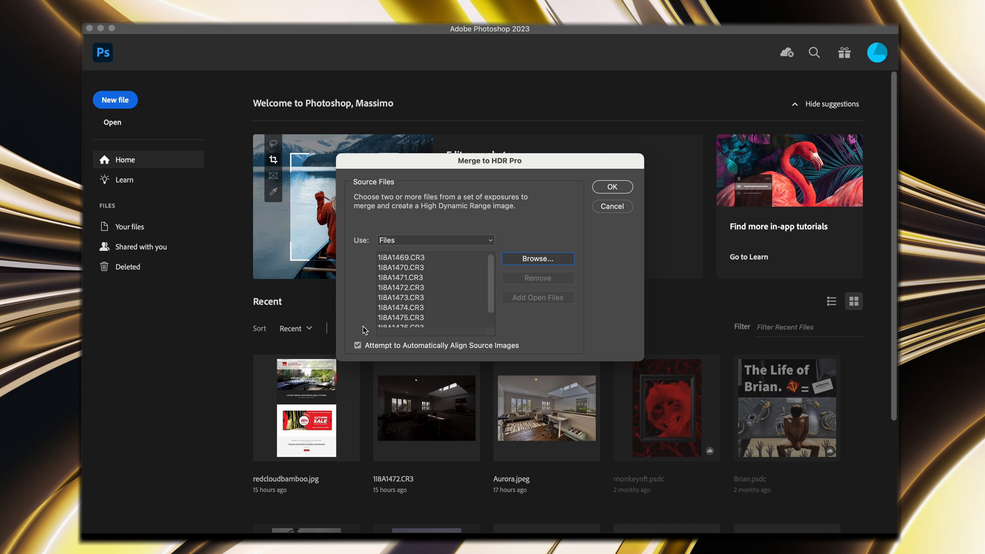
pyautogui.moveTo(482, 268)
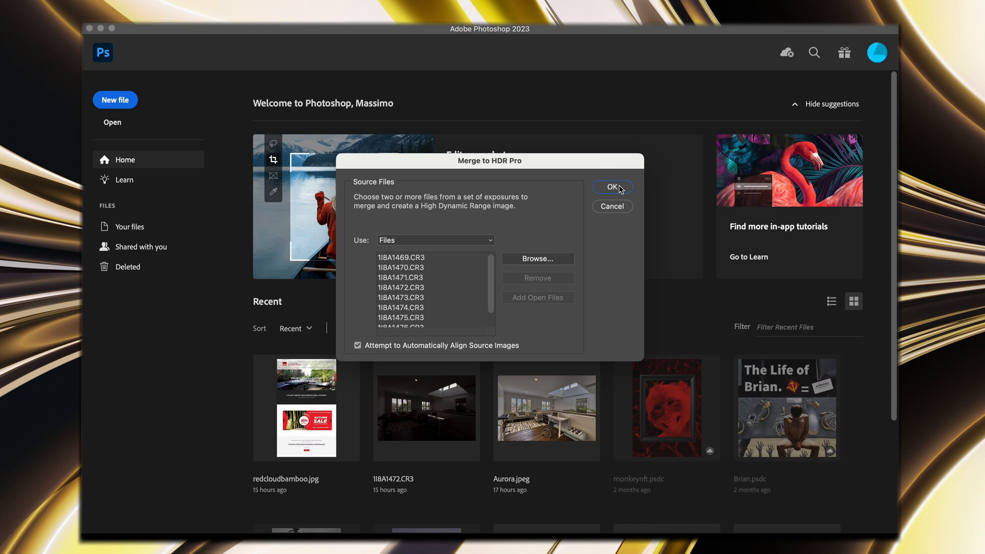
pyautogui.click(612, 187)
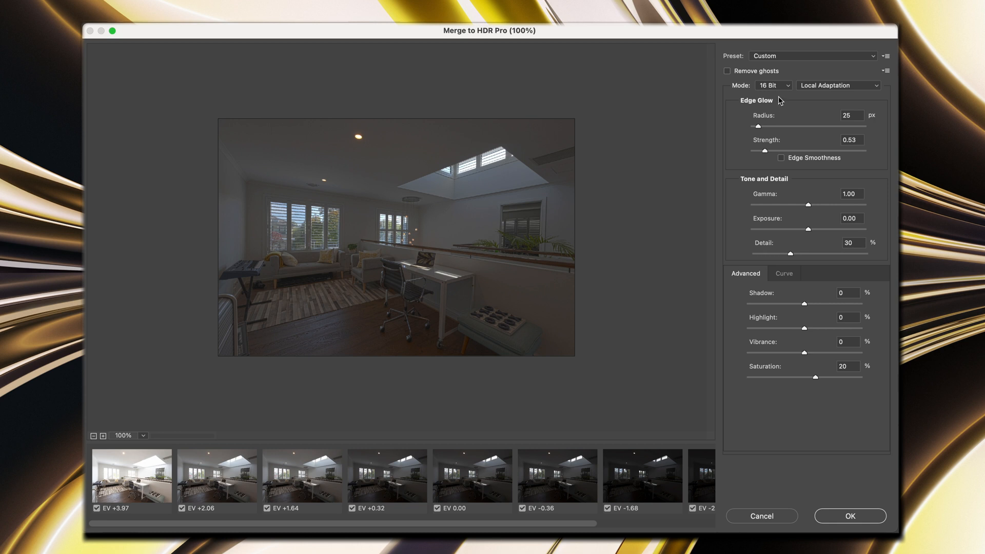
pyautogui.click(774, 85)
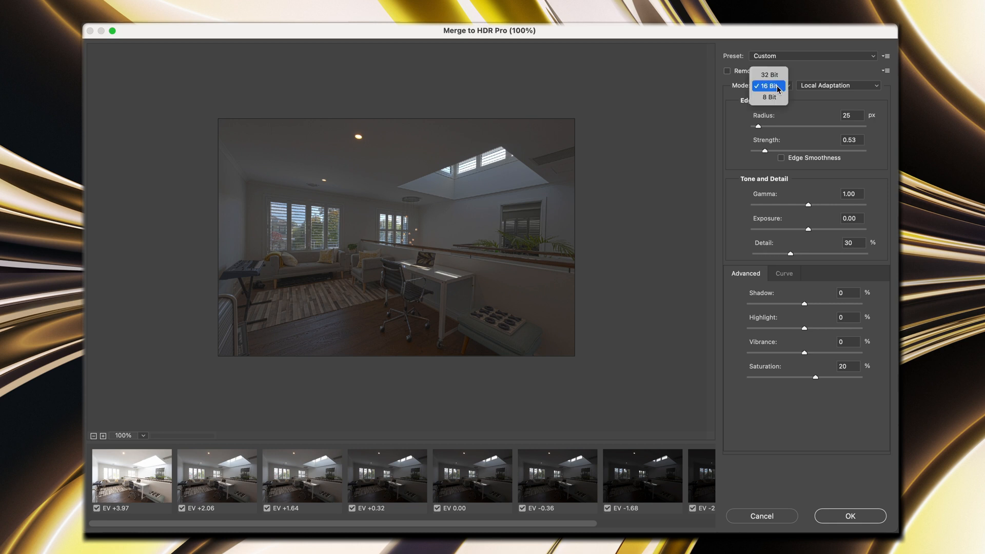
pyautogui.moveTo(768, 73)
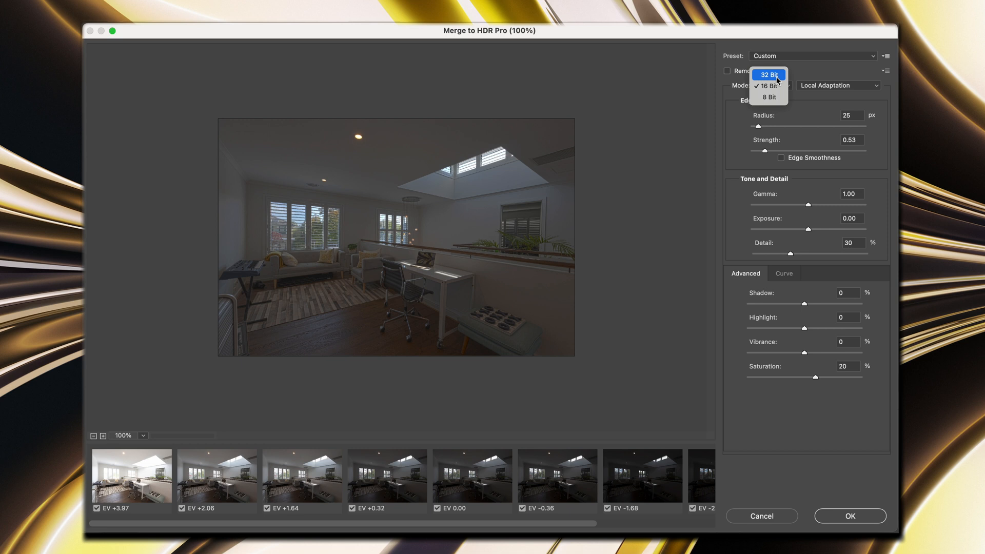
pyautogui.click(769, 86)
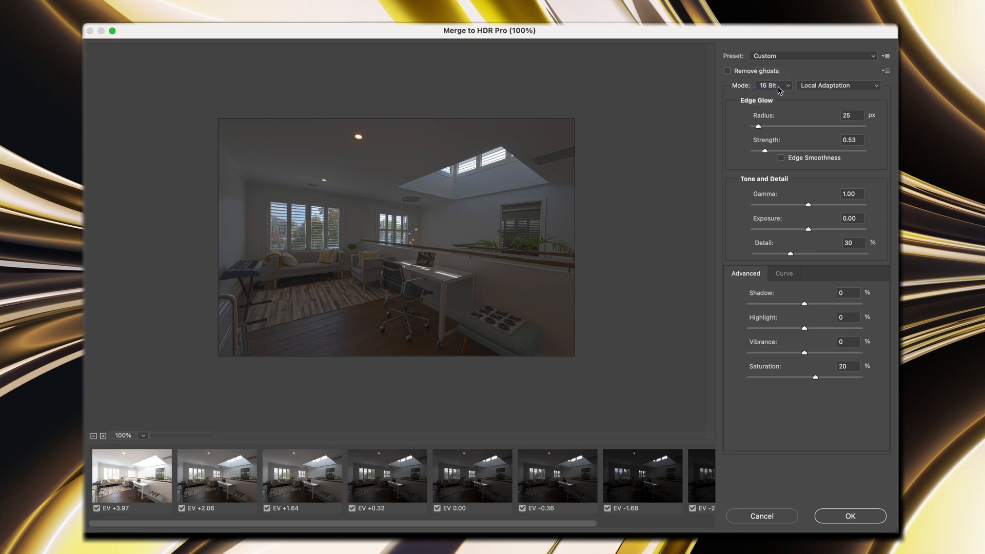
pyautogui.moveTo(818, 92)
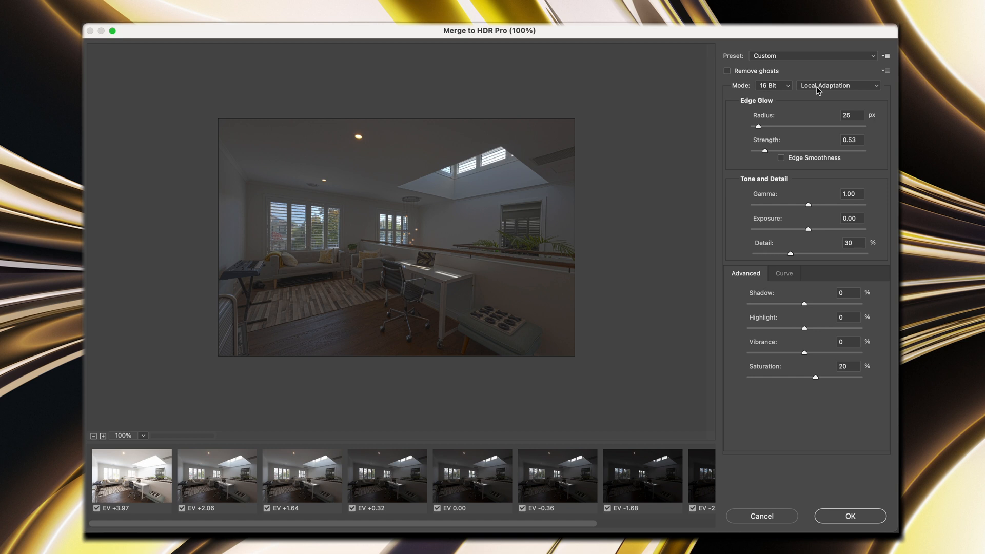
pyautogui.moveTo(787, 140)
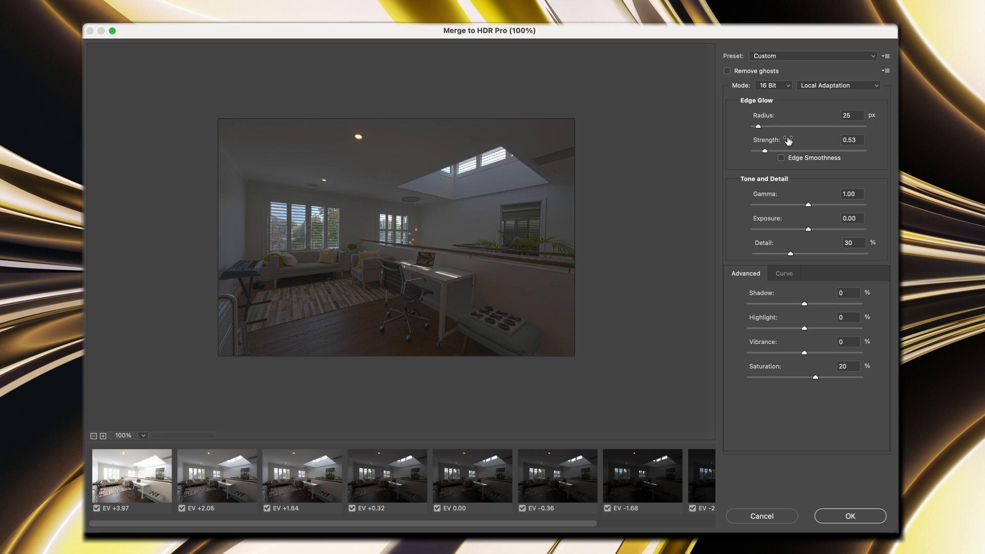
pyautogui.moveTo(778, 183)
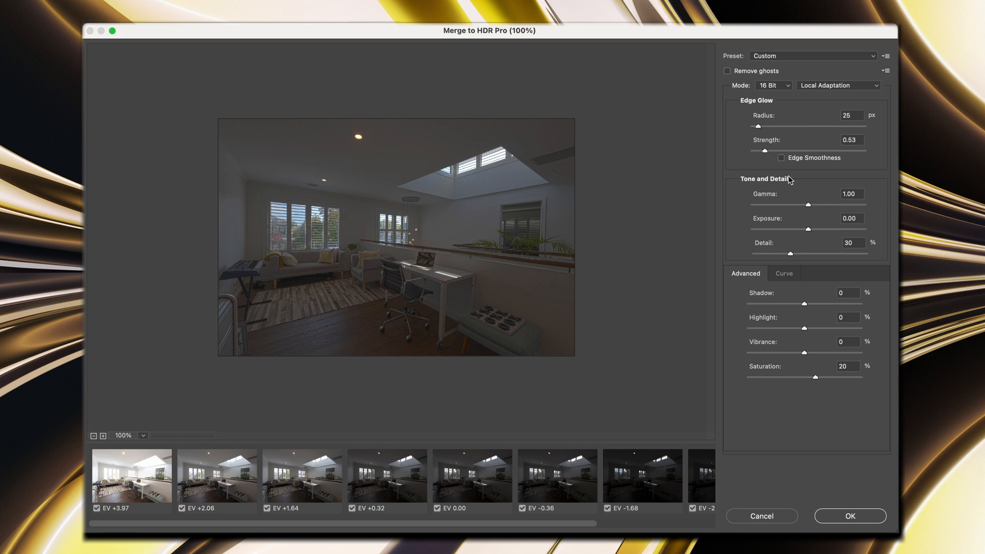
pyautogui.moveTo(778, 211)
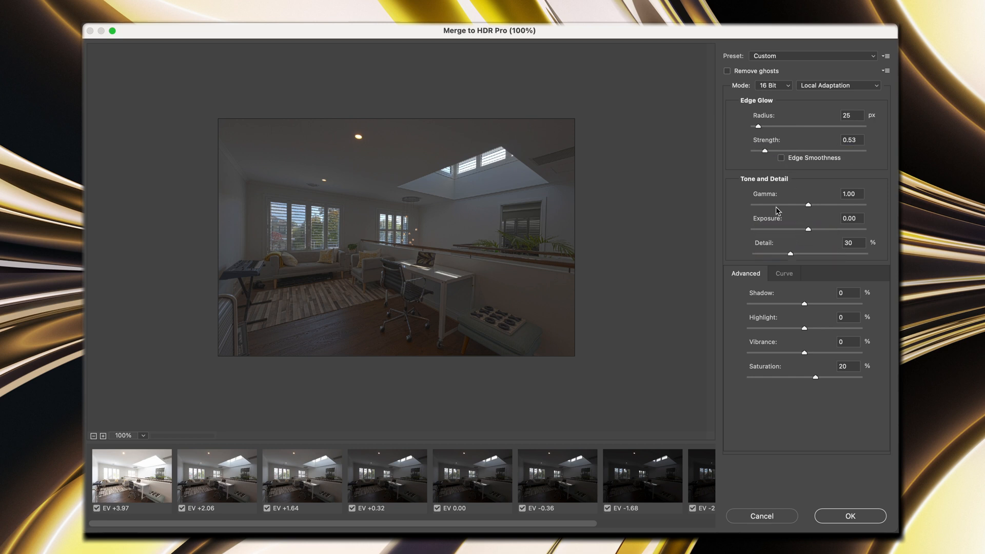
pyautogui.moveTo(766, 332)
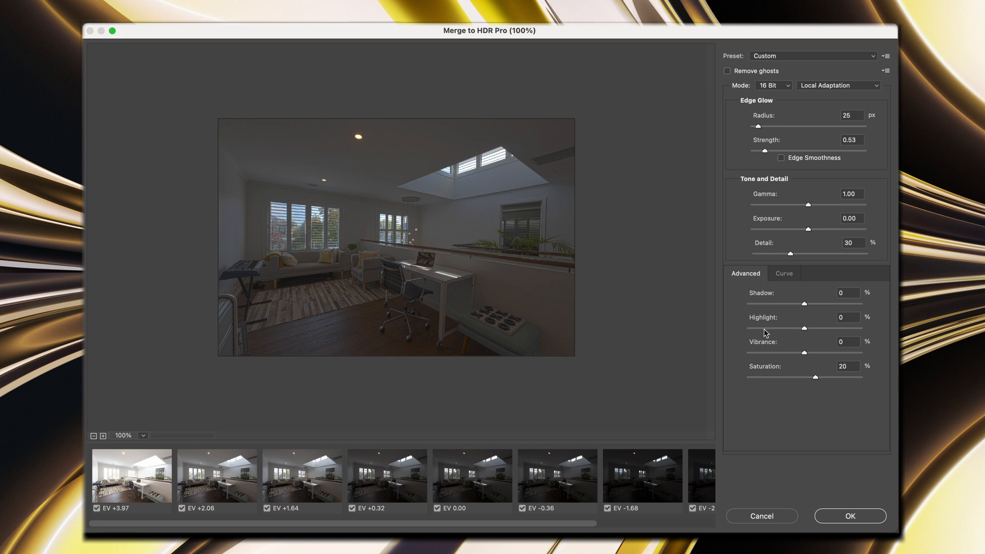
pyautogui.moveTo(775, 257)
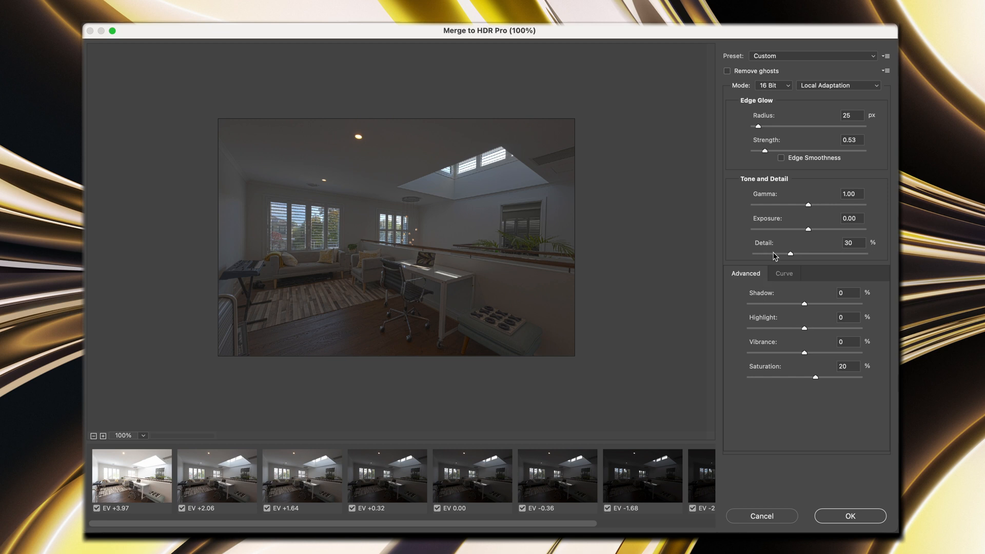
pyautogui.moveTo(768, 190)
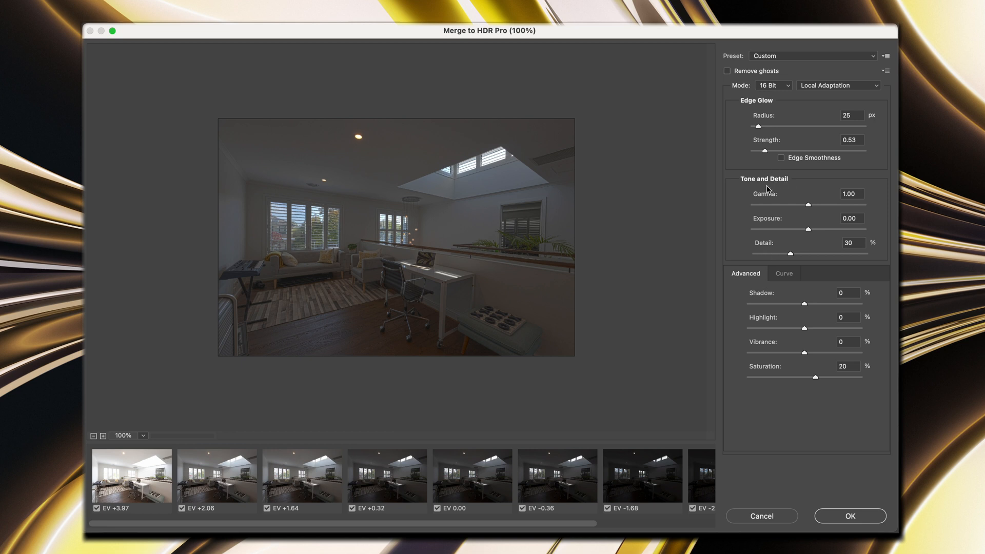
pyautogui.moveTo(811, 231)
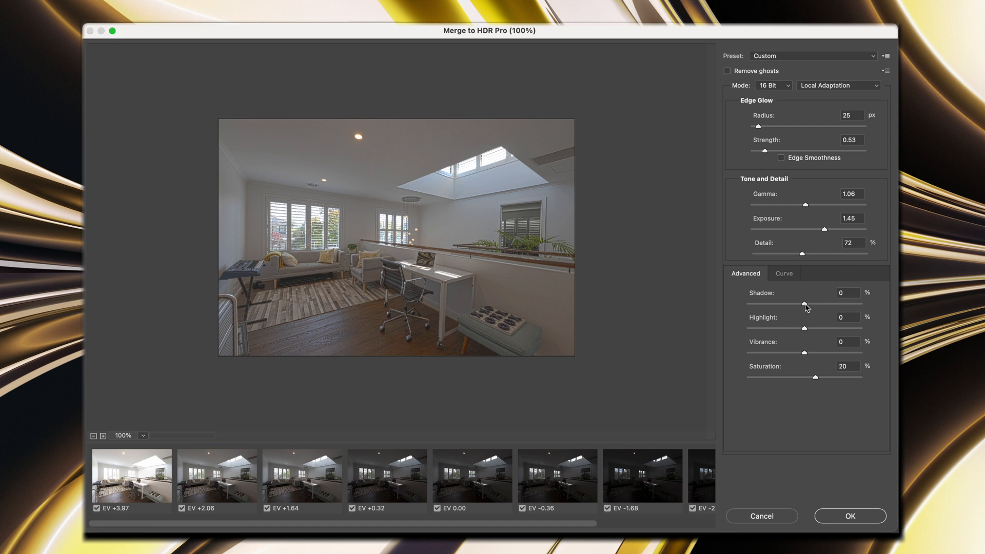
pyautogui.moveTo(807, 334)
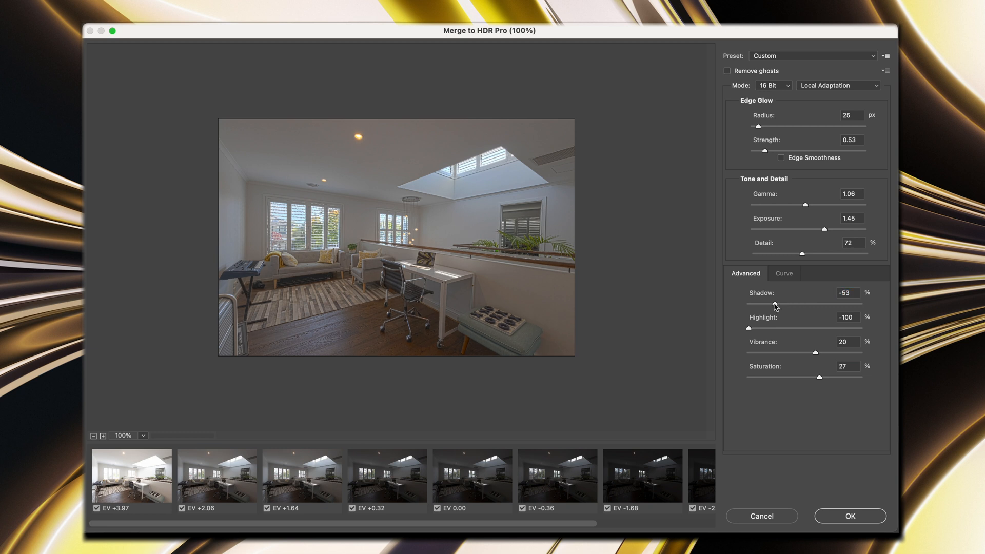
pyautogui.moveTo(792, 242)
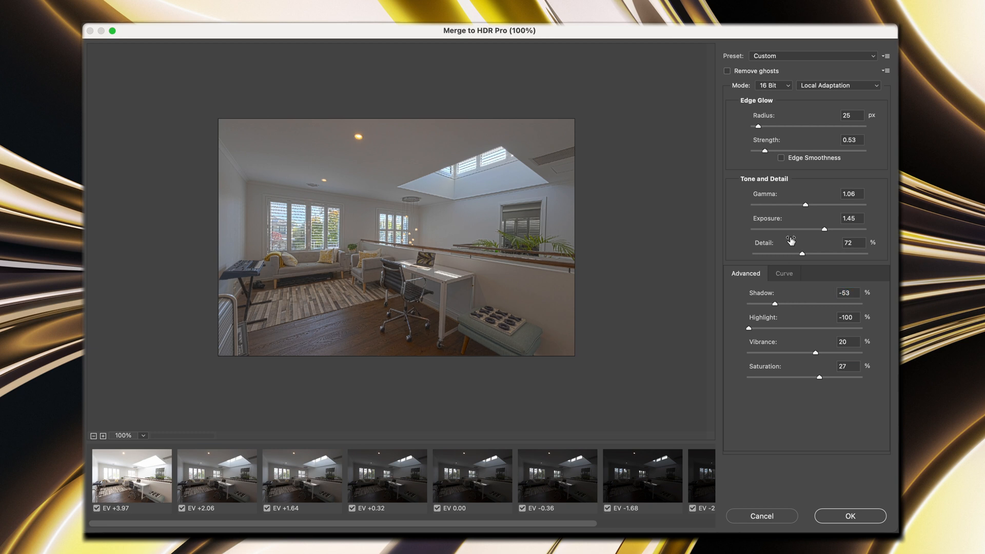
pyautogui.moveTo(827, 233)
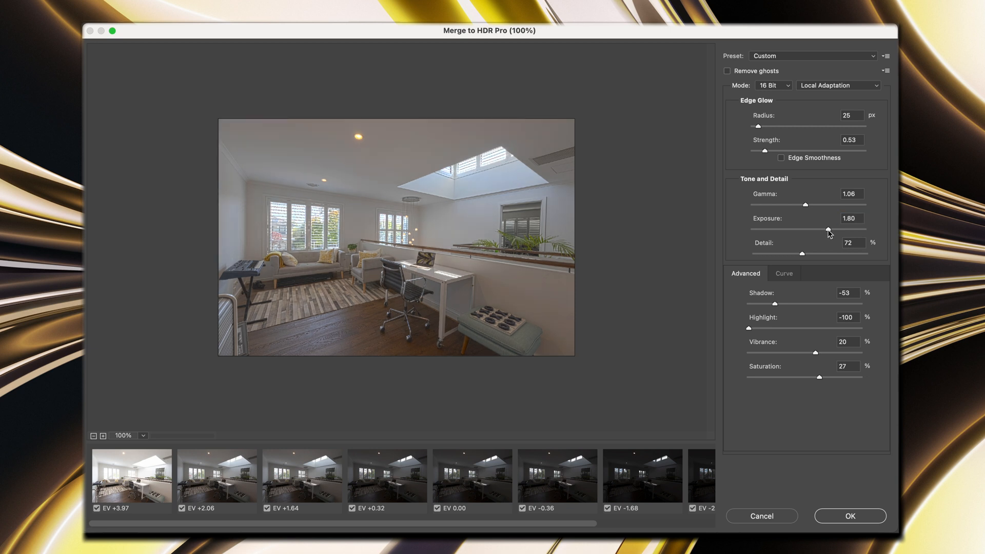
pyautogui.moveTo(777, 309)
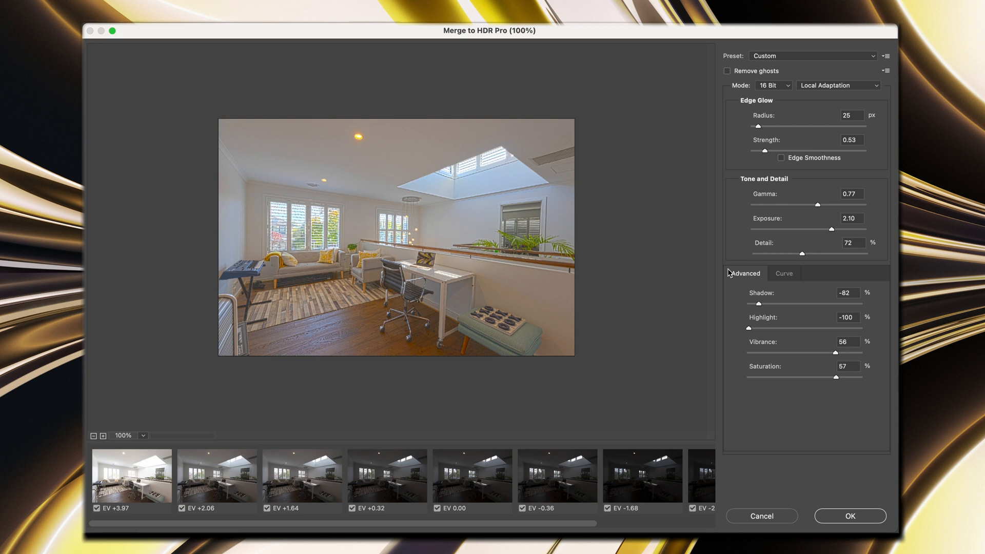
# Confirm the Merge to HDR Pro settings with OK so the merged image is built
pyautogui.click(850, 516)
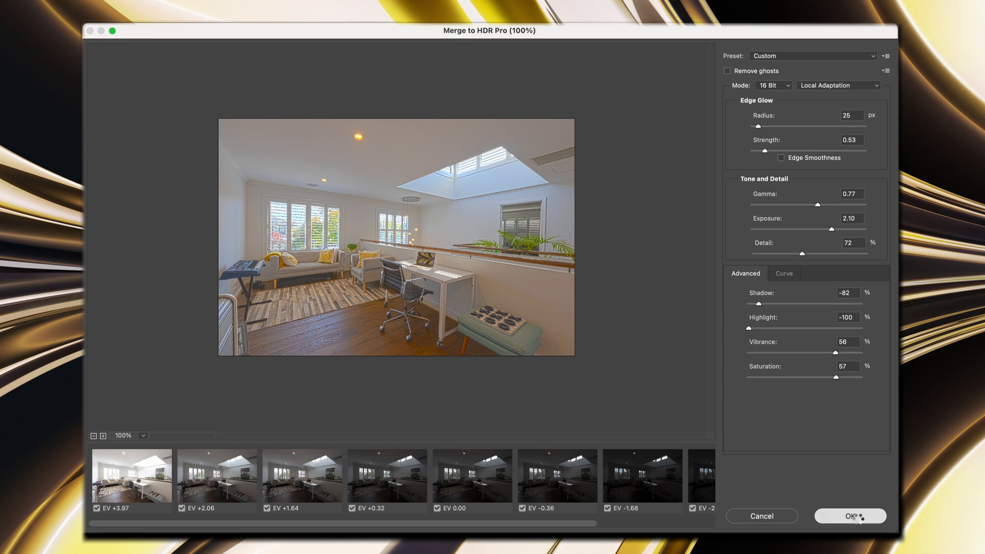
pyautogui.click(850, 516)
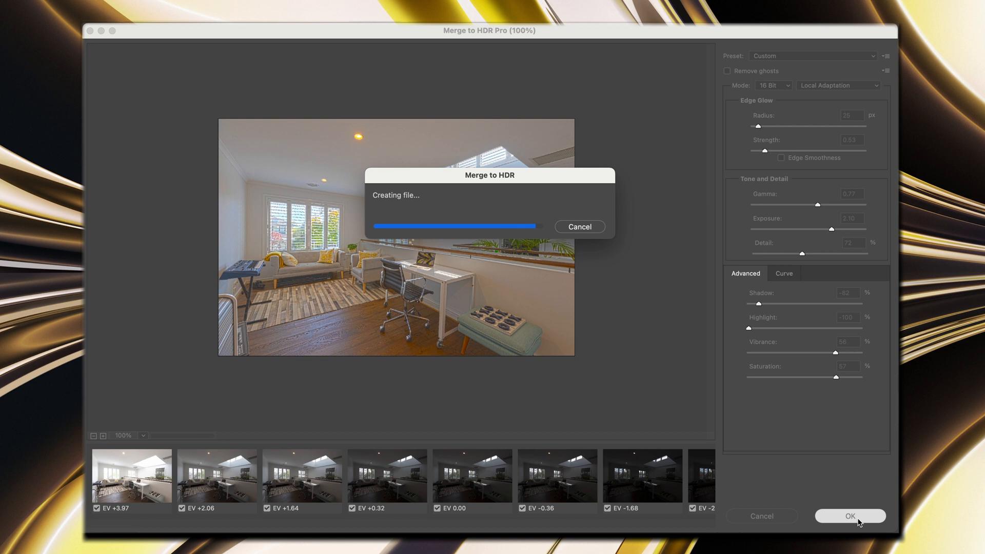
pyautogui.click(850, 516)
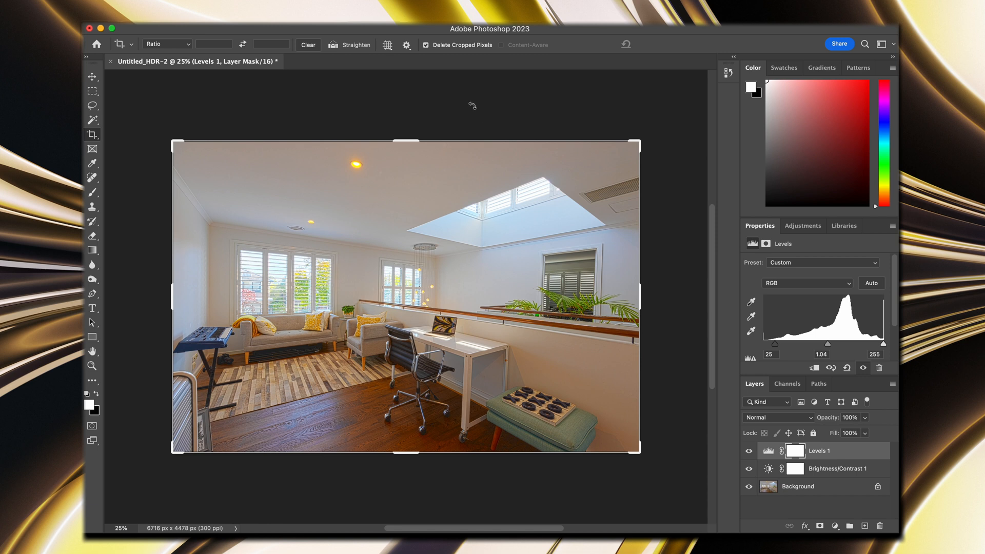
pyautogui.moveTo(380, 31)
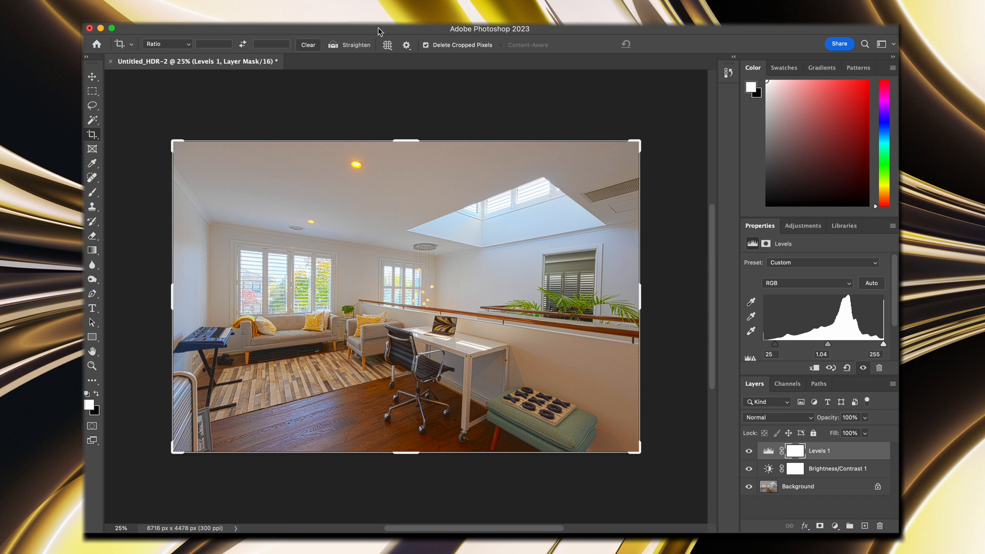
# Select the Background layer beneath the Levels and Brightness/Contrast adjustment layers
pyautogui.click(798, 485)
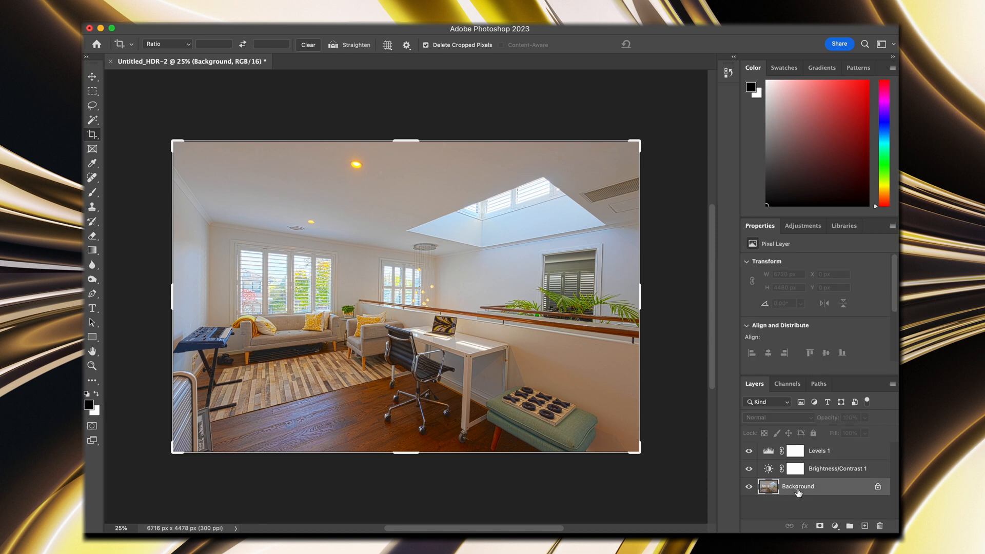